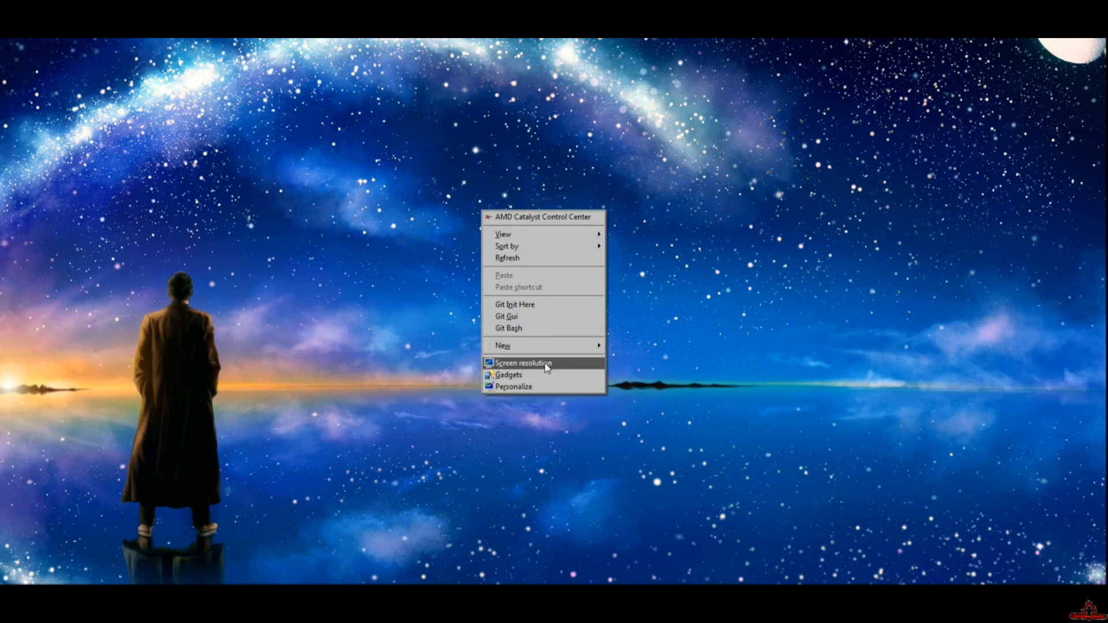
{"action": "mouse_move", "coordinate": [540, 366]}
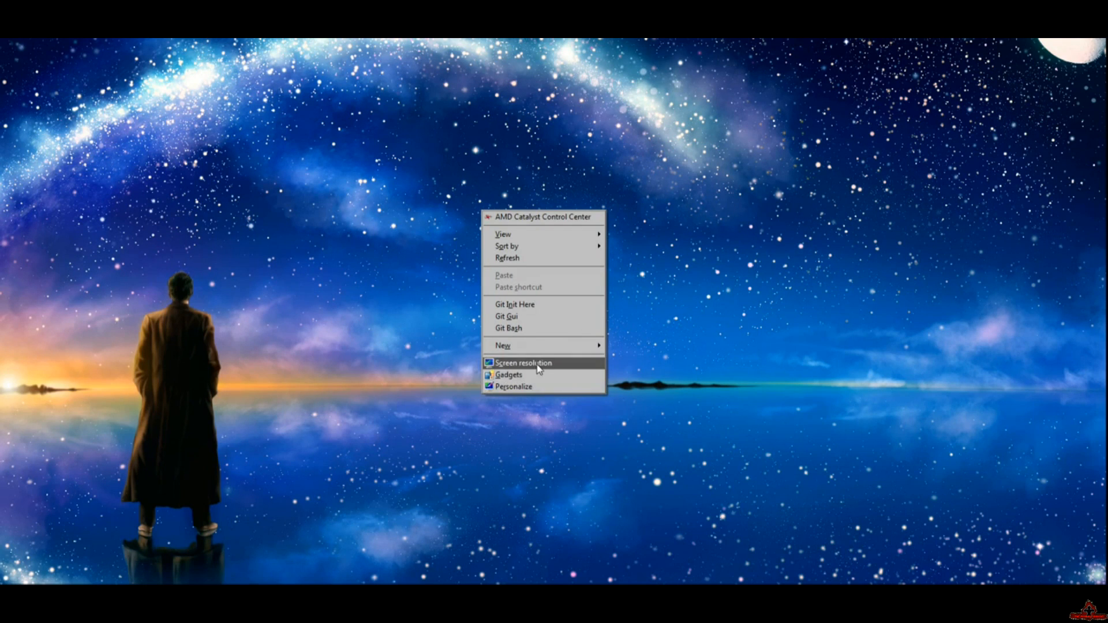
Open Screen Resolution from the desktop context menu, showing three connected displays
{"action": "left_click", "coordinate": [522, 362]}
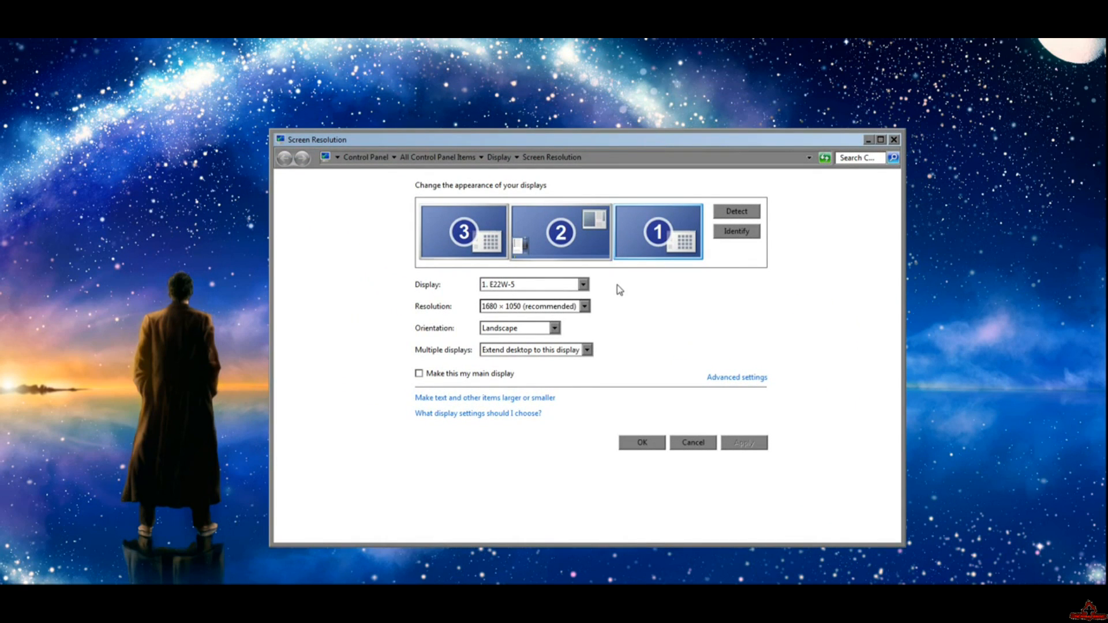
{"action": "mouse_move", "coordinate": [543, 304]}
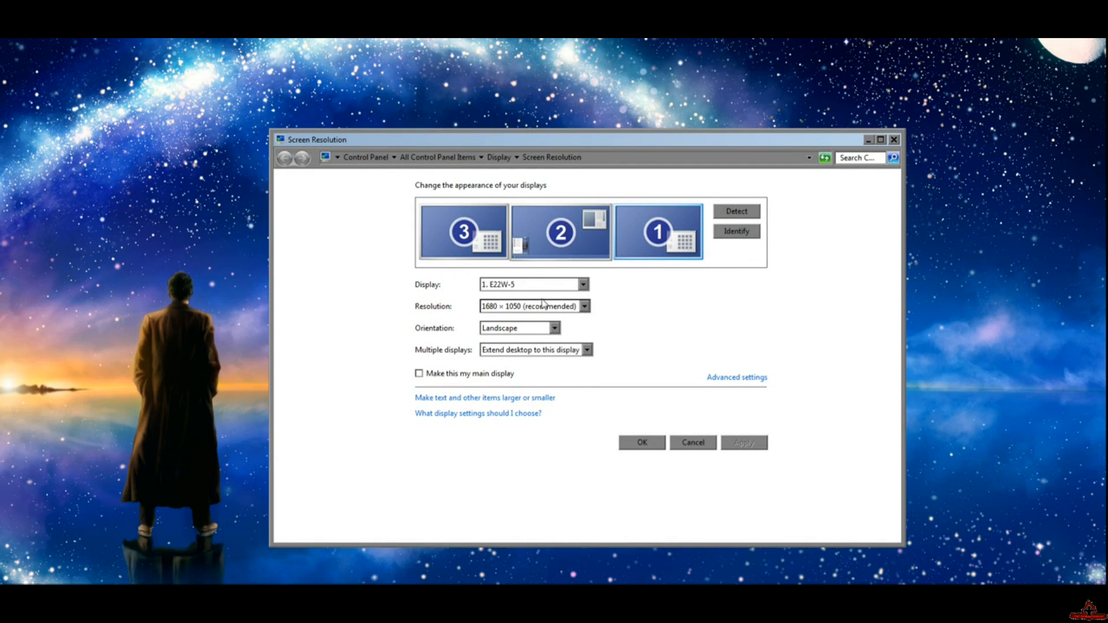
{"action": "mouse_move", "coordinate": [572, 256]}
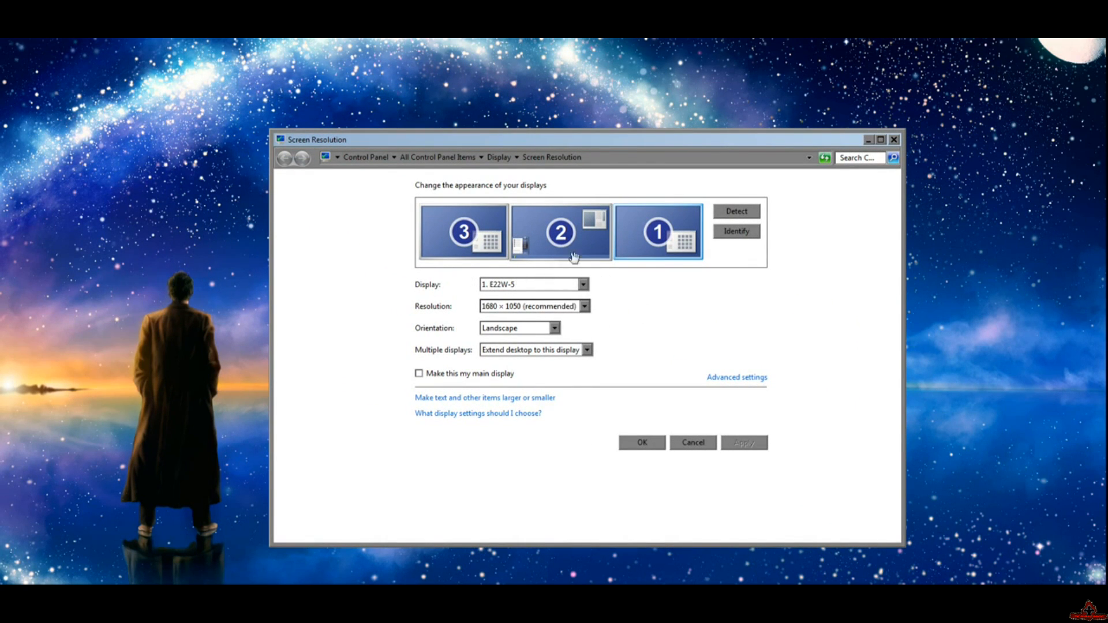
Check that display 2 (VG248) runs its native 1920 × 1080, then cancel out without changes
{"action": "left_click", "coordinate": [558, 232]}
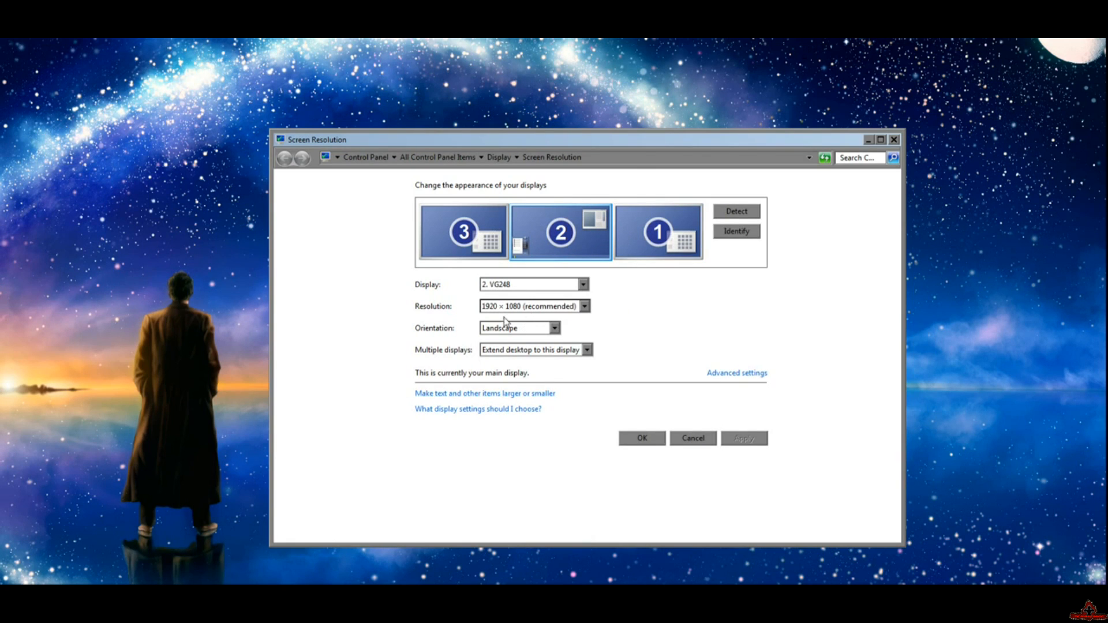
{"action": "mouse_move", "coordinate": [492, 310]}
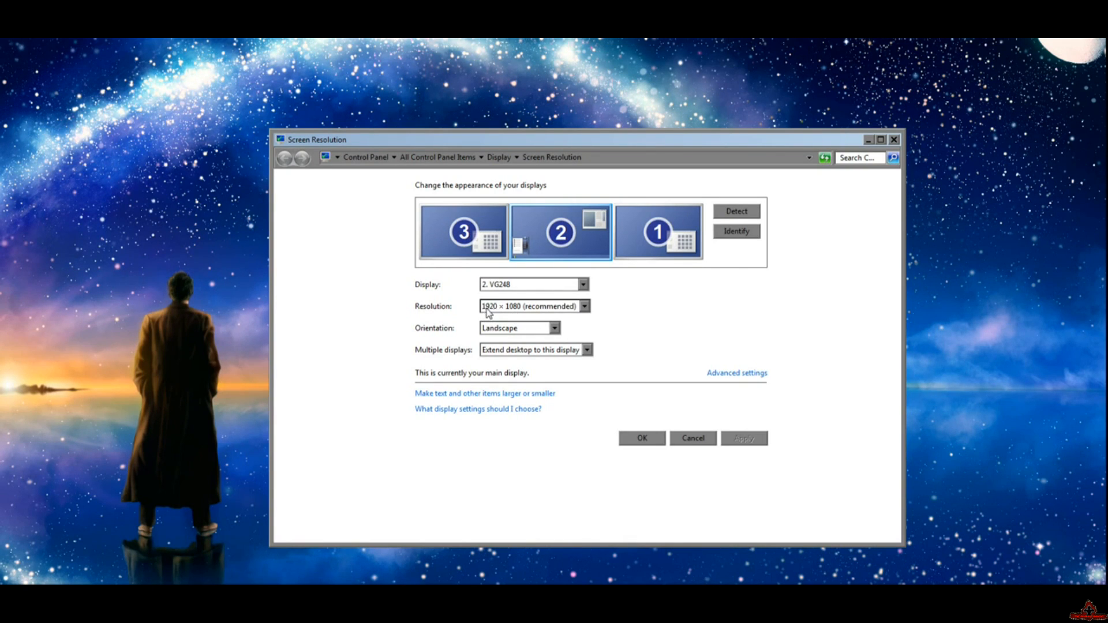
{"action": "mouse_move", "coordinate": [511, 313]}
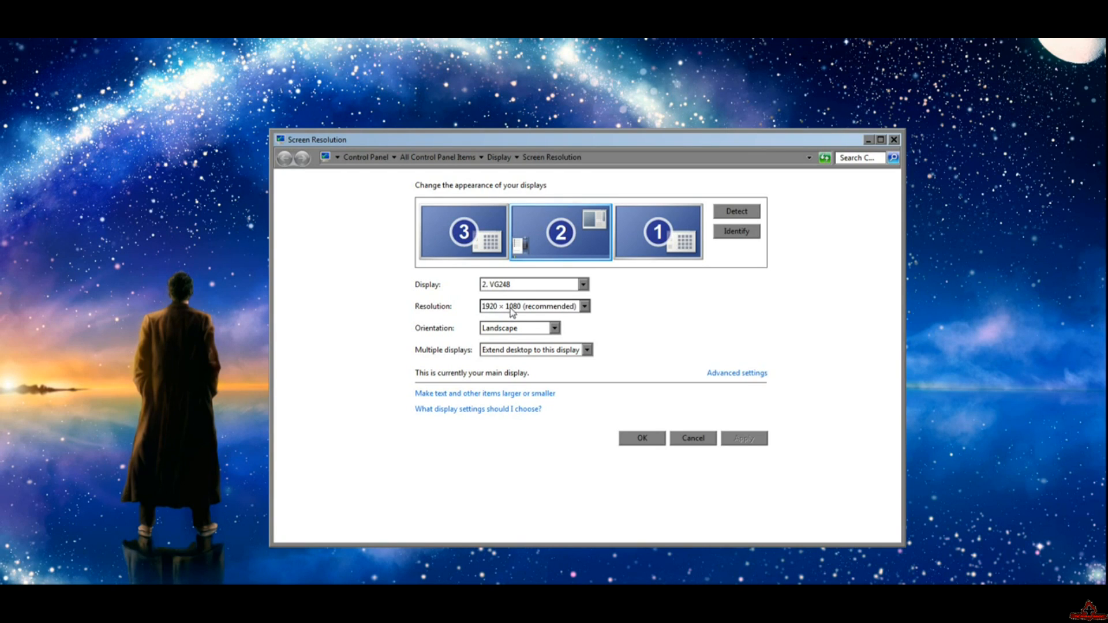
{"action": "mouse_move", "coordinate": [498, 315]}
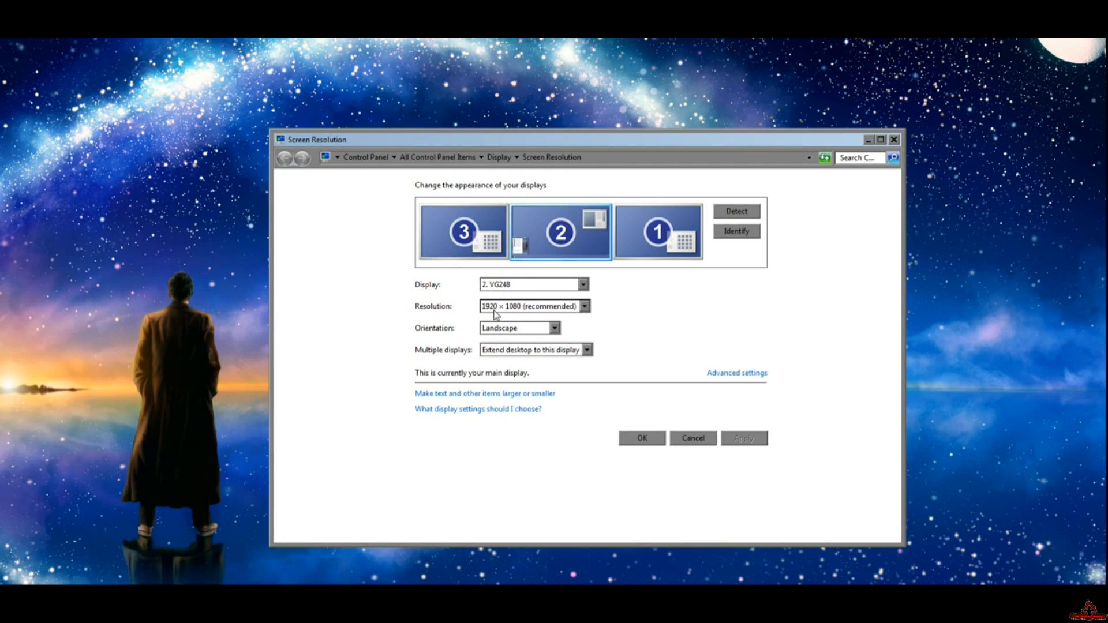
{"action": "mouse_move", "coordinate": [712, 448]}
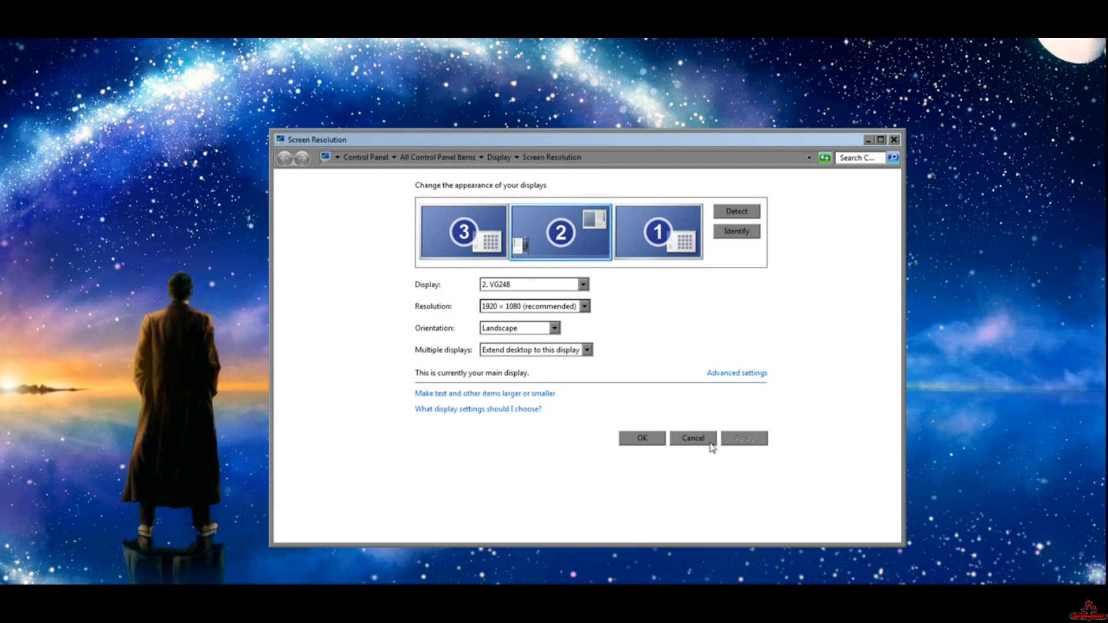
{"action": "mouse_move", "coordinate": [558, 358]}
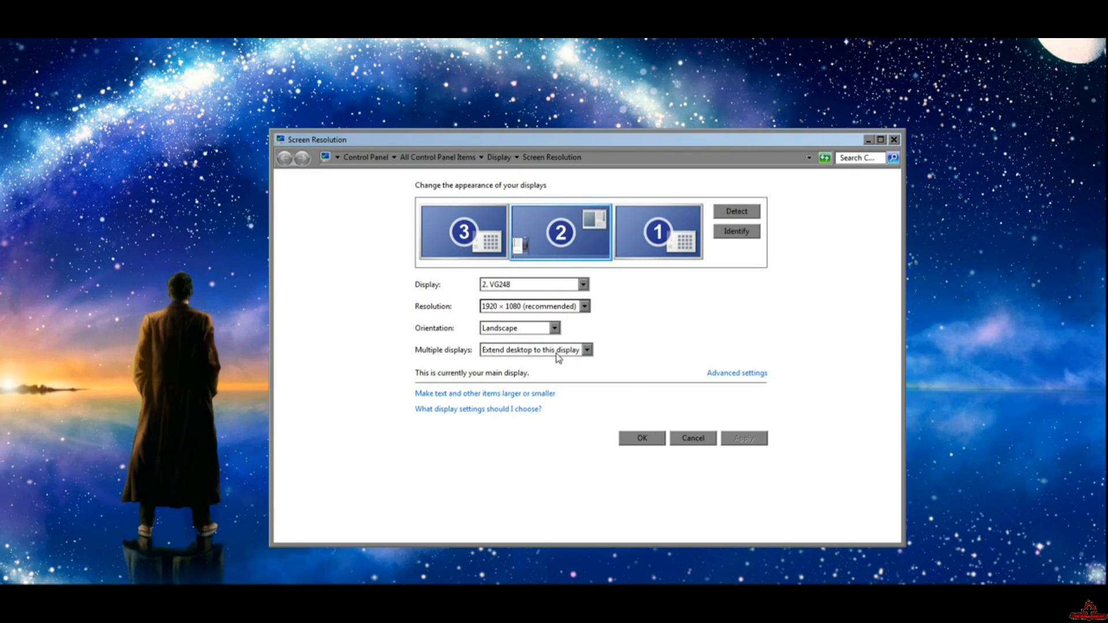
{"action": "mouse_move", "coordinate": [642, 439]}
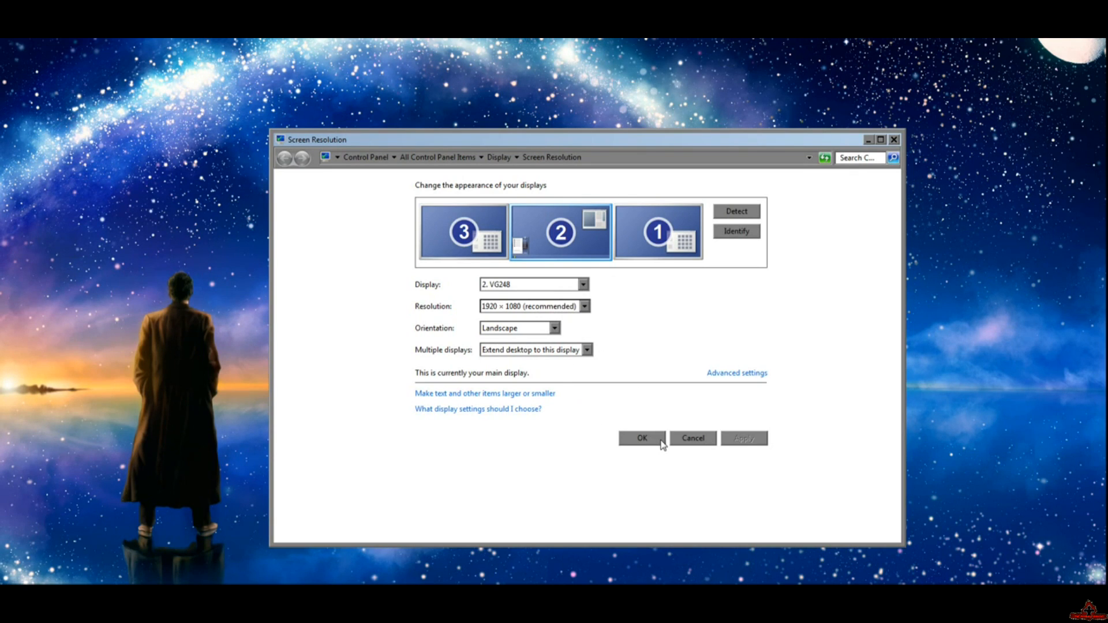
{"action": "mouse_move", "coordinate": [692, 443]}
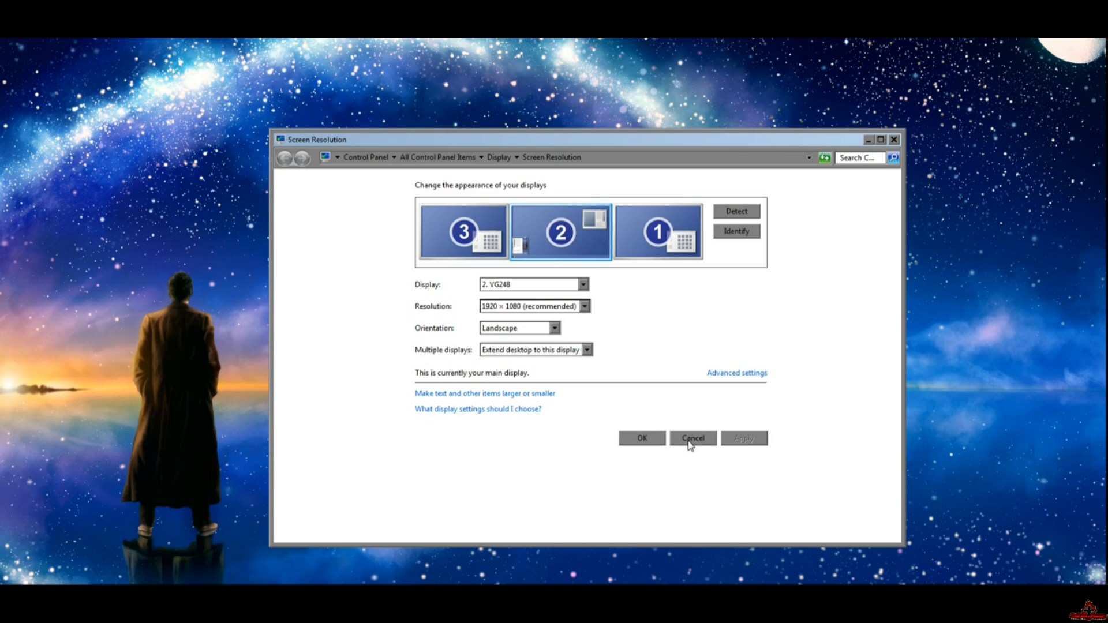
{"action": "left_click", "coordinate": [692, 439]}
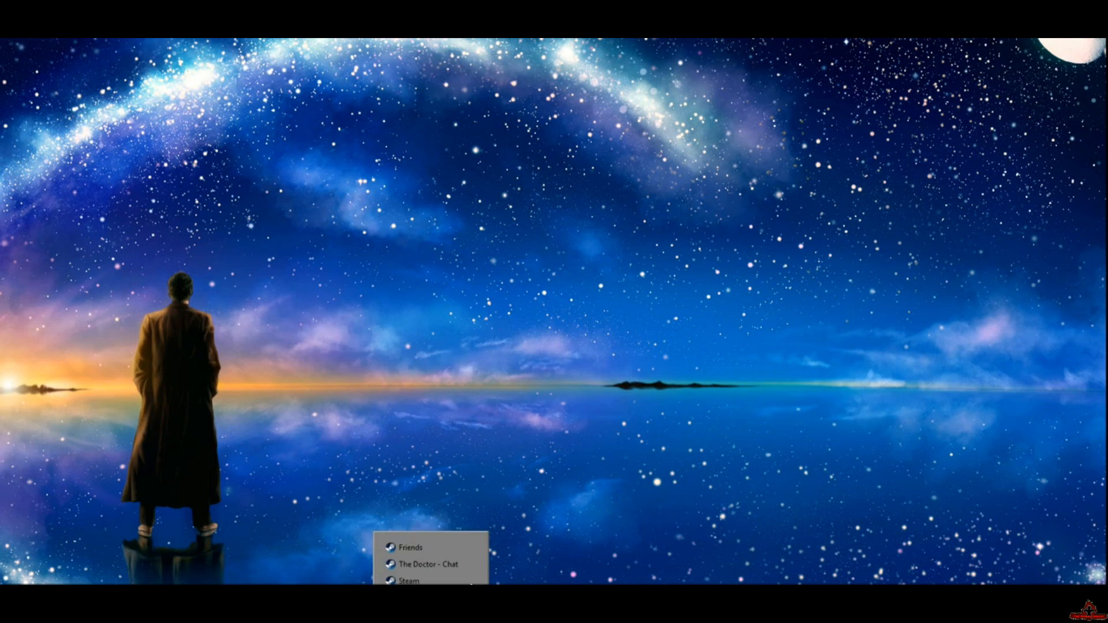
From the Steam library, reach Dota 2's Properties and its Local Files section
{"action": "left_click", "coordinate": [409, 581]}
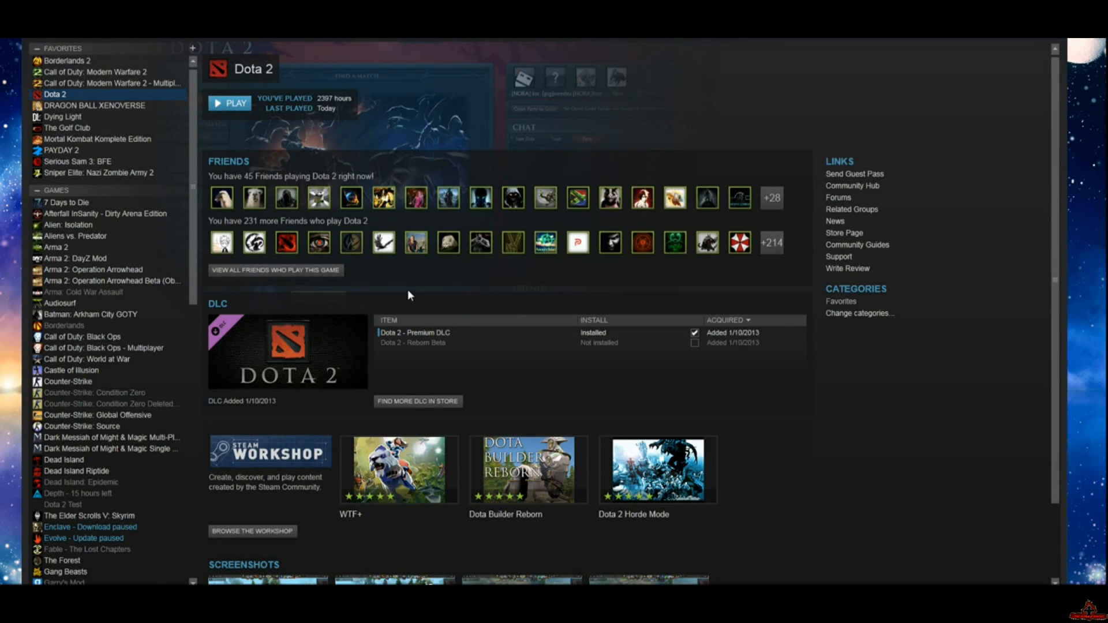
{"action": "mouse_move", "coordinate": [60, 99]}
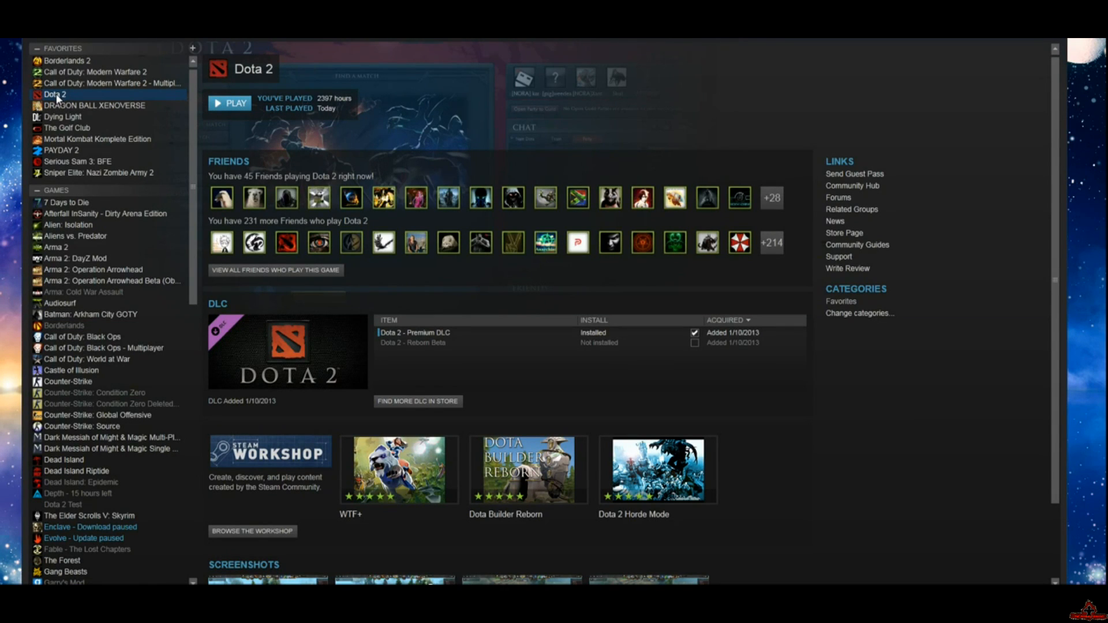
{"action": "right_click", "coordinate": [55, 93]}
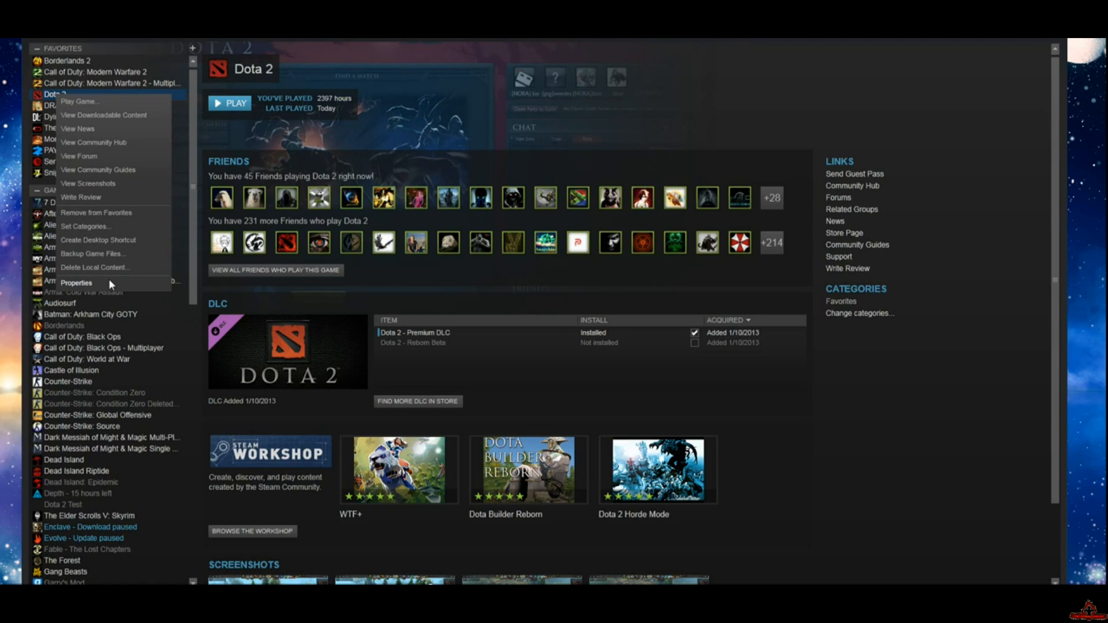
{"action": "left_click", "coordinate": [76, 283]}
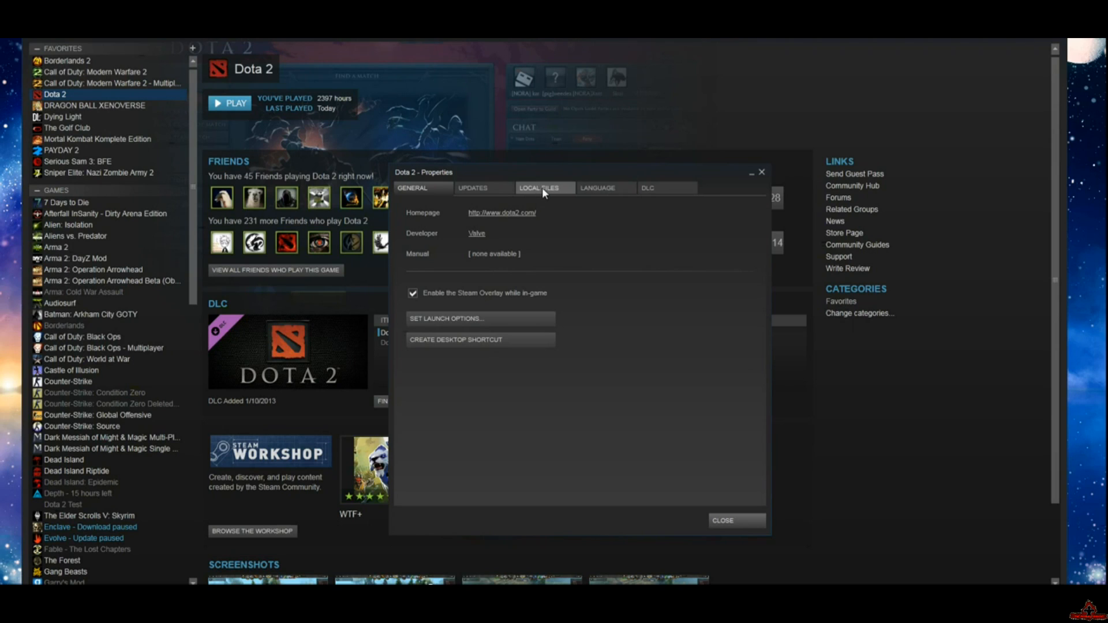
{"action": "left_click", "coordinate": [539, 187]}
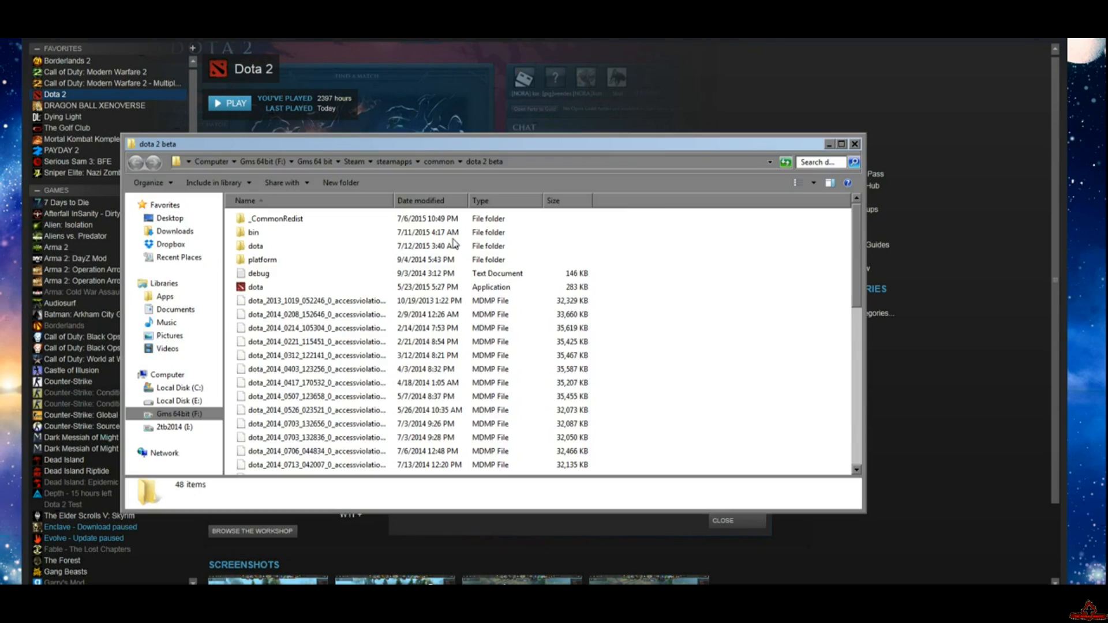
{"action": "mouse_move", "coordinate": [266, 262]}
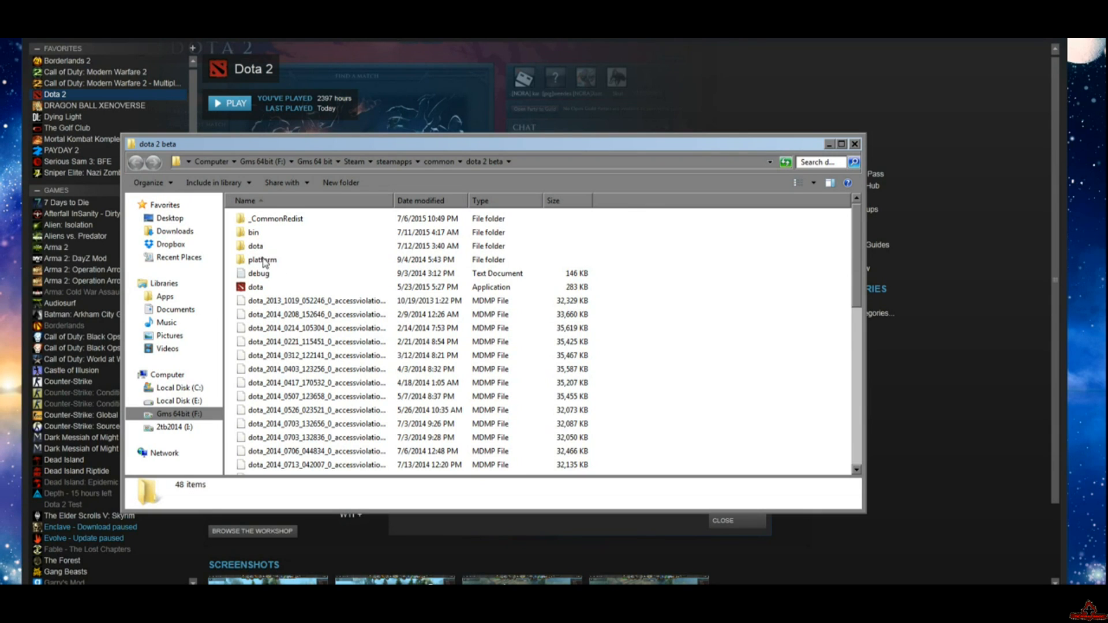
{"action": "mouse_move", "coordinate": [257, 253]}
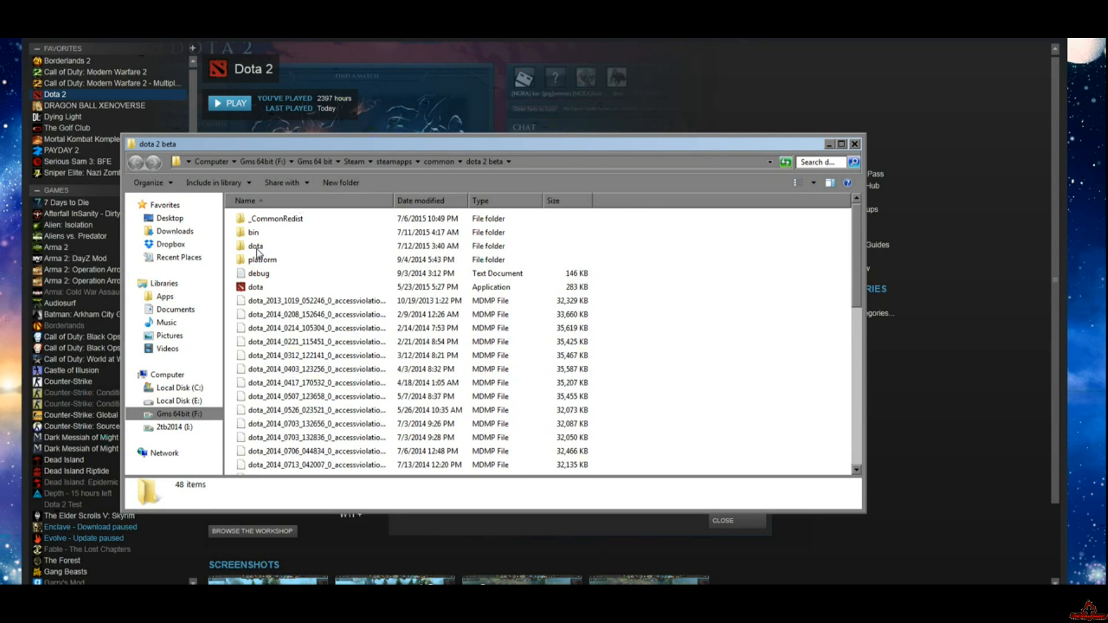
Browse into dota\cfg and open the video config file in Notepad
{"action": "double_click", "coordinate": [255, 245]}
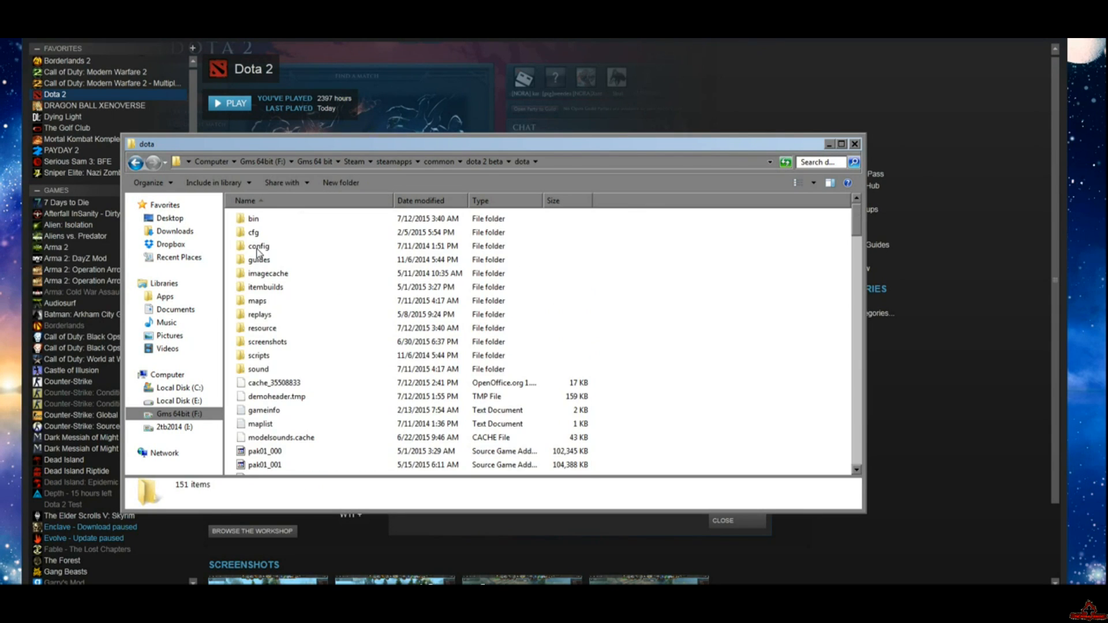
{"action": "left_click", "coordinate": [252, 232]}
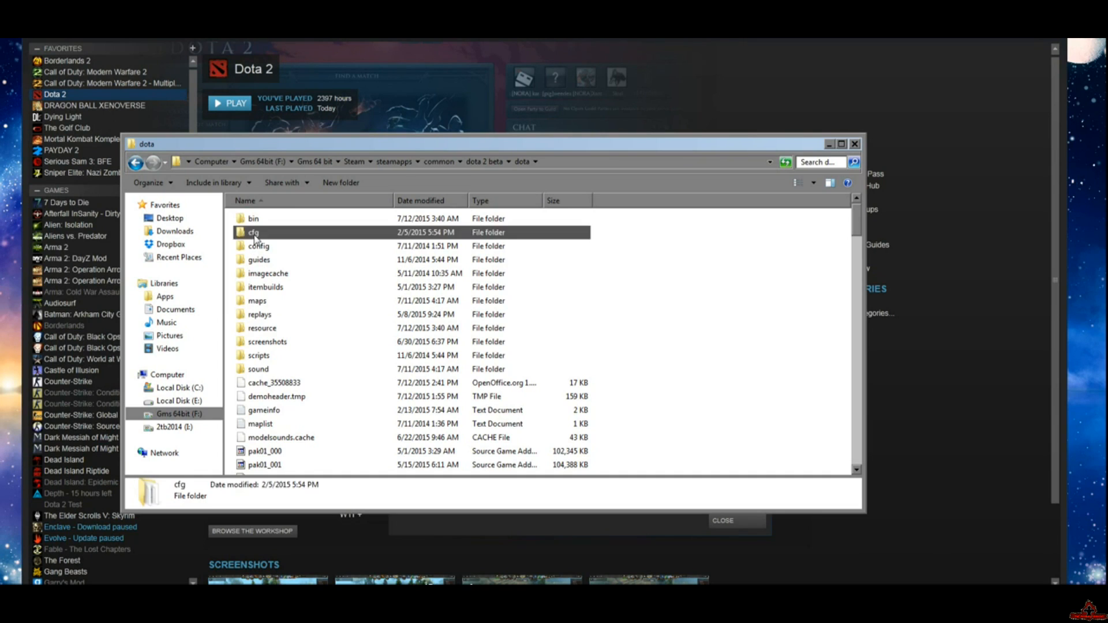
{"action": "double_click", "coordinate": [253, 232]}
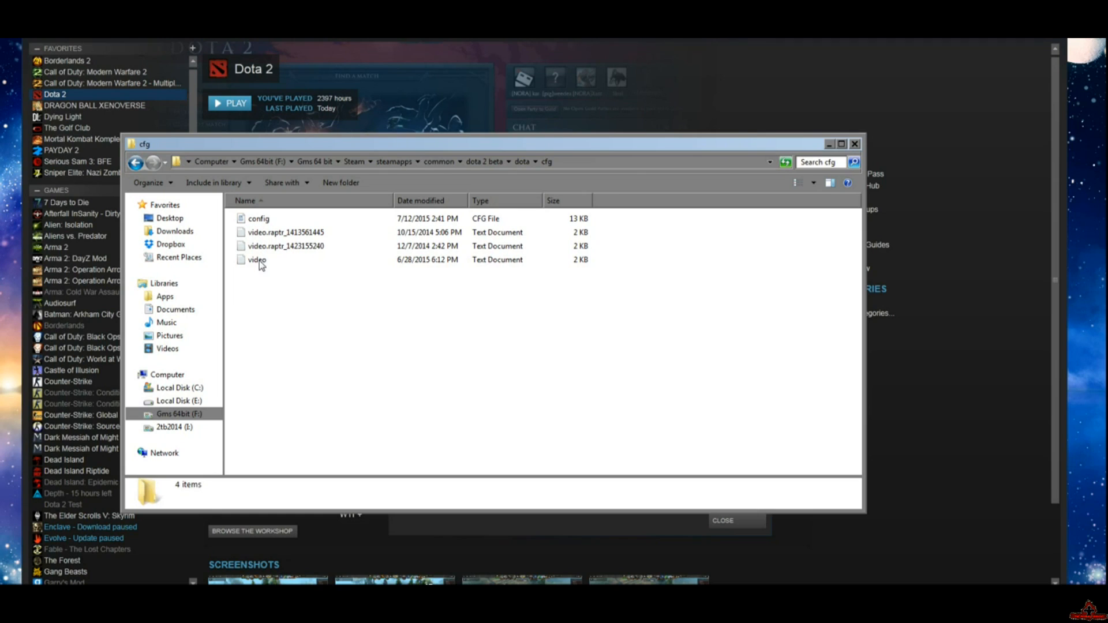
{"action": "double_click", "coordinate": [257, 260]}
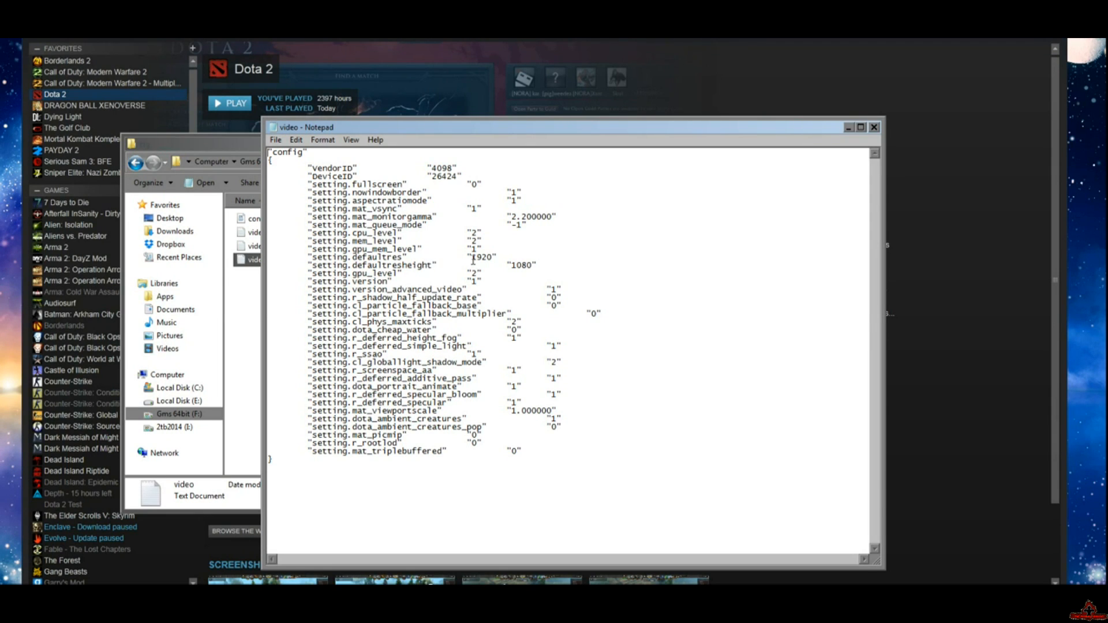
Set setting.defaultres to 1920 and setting.defaultresheight to 1080, then save
{"action": "double_click", "coordinate": [480, 256]}
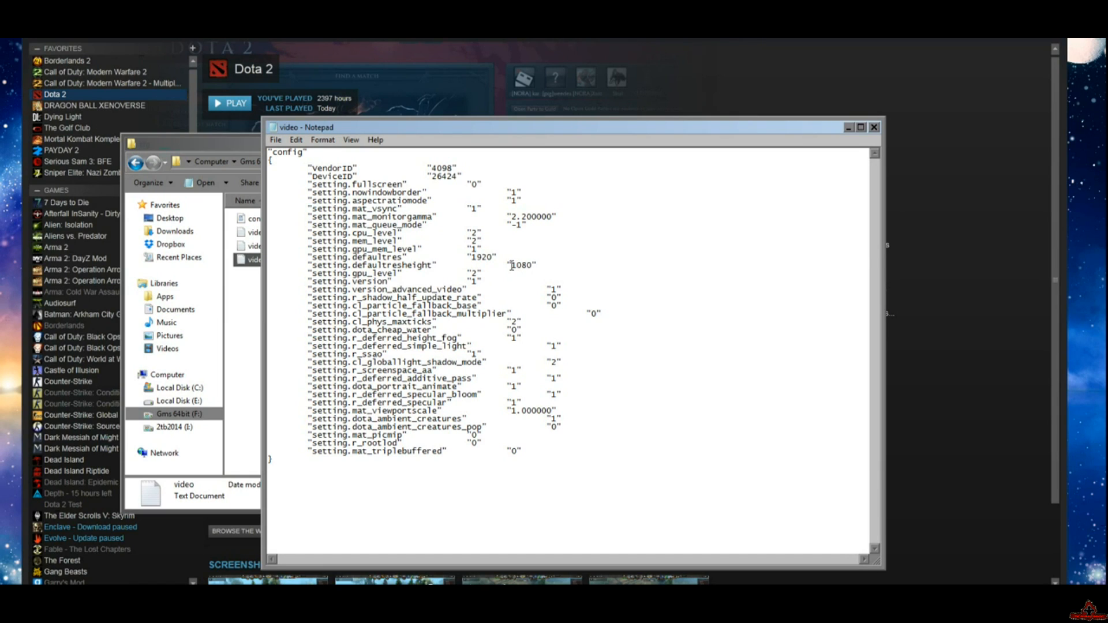
{"action": "left_click", "coordinate": [276, 140]}
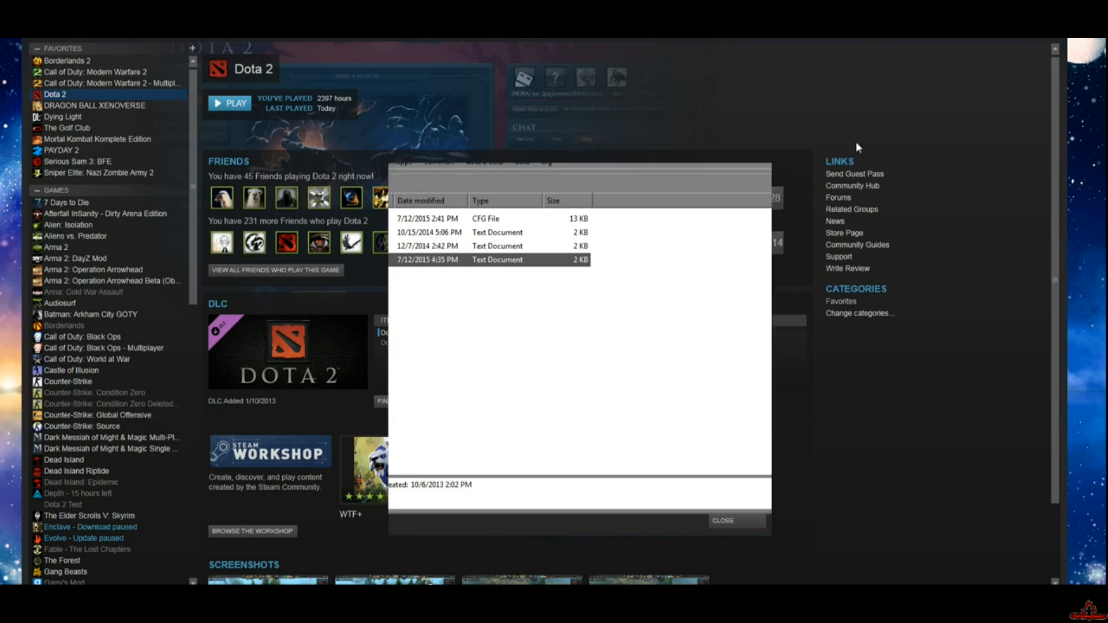
Close the Dota 2 Properties dialog, returning to its library page ready to play
{"action": "left_click", "coordinate": [722, 521]}
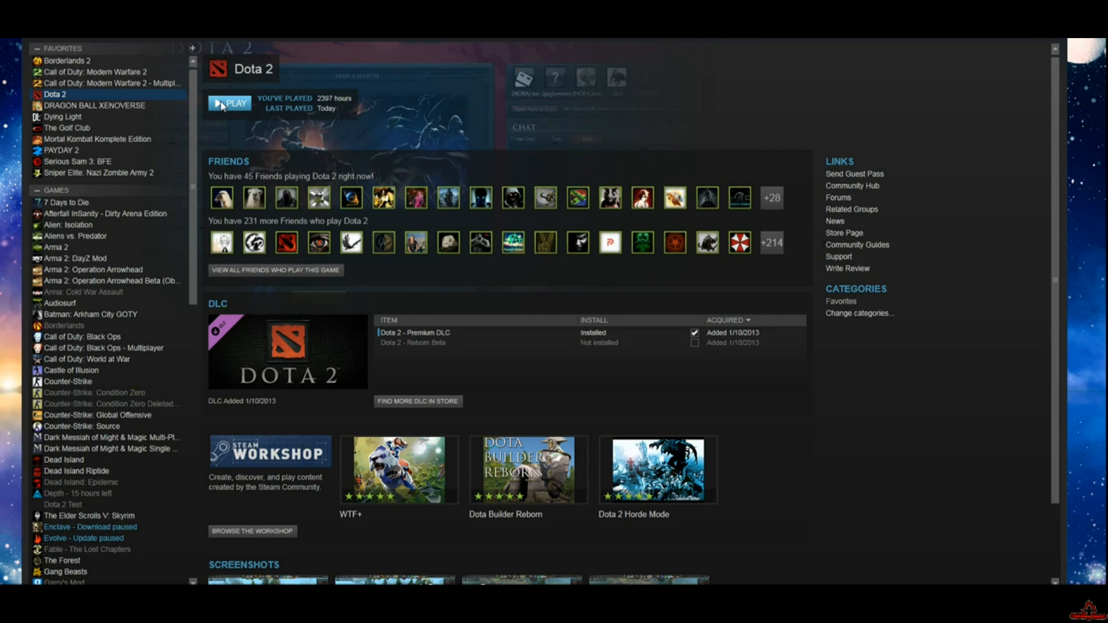
{"action": "mouse_move", "coordinate": [796, 449]}
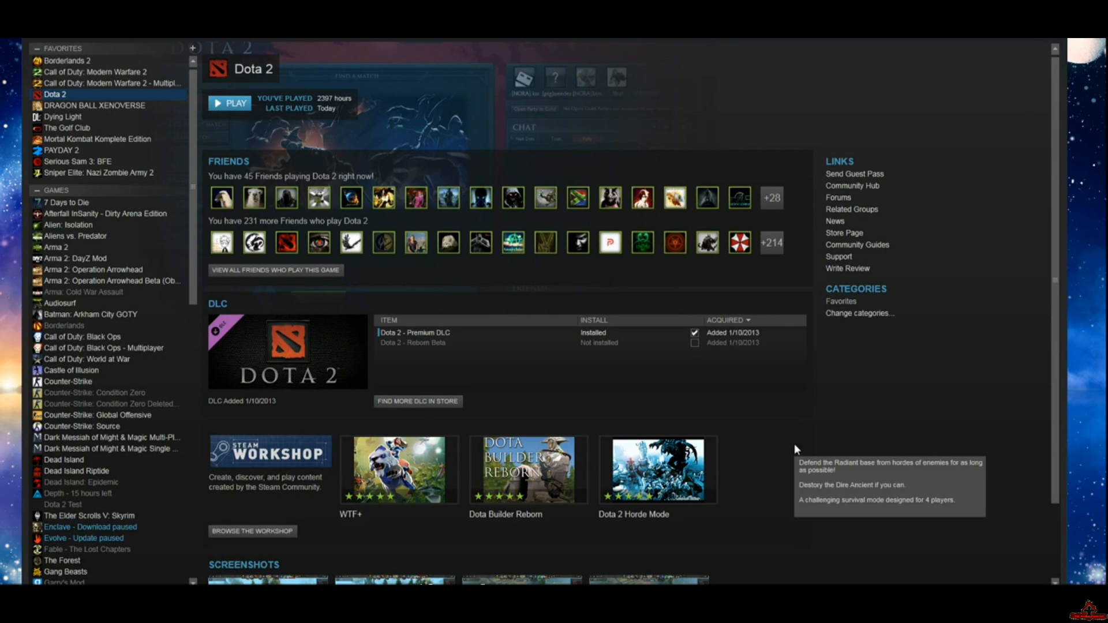
{"action": "mouse_move", "coordinate": [796, 450]}
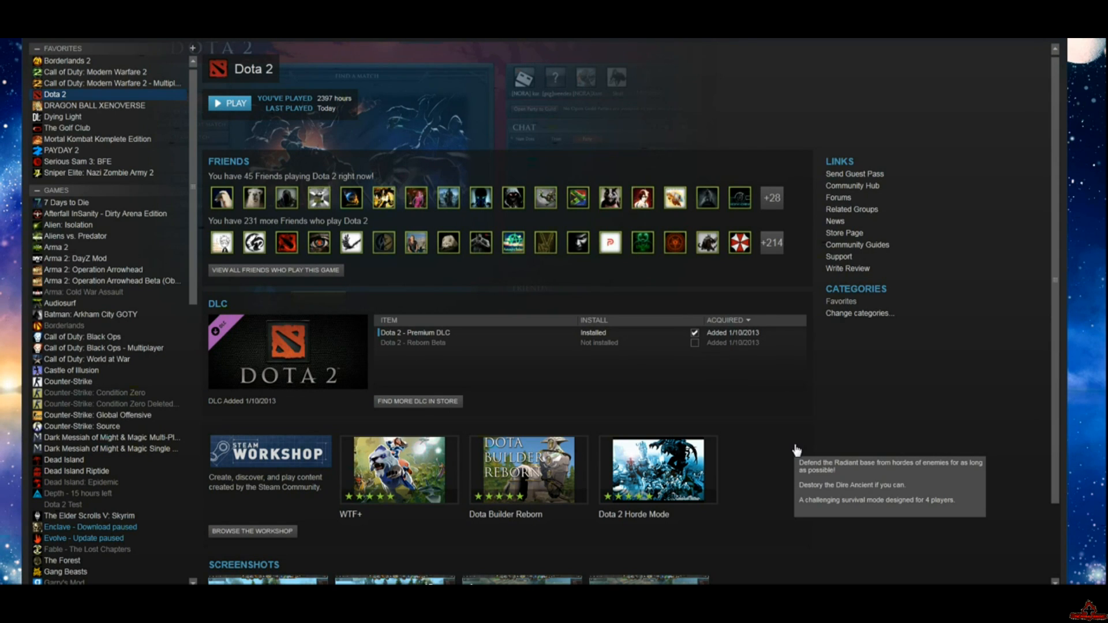